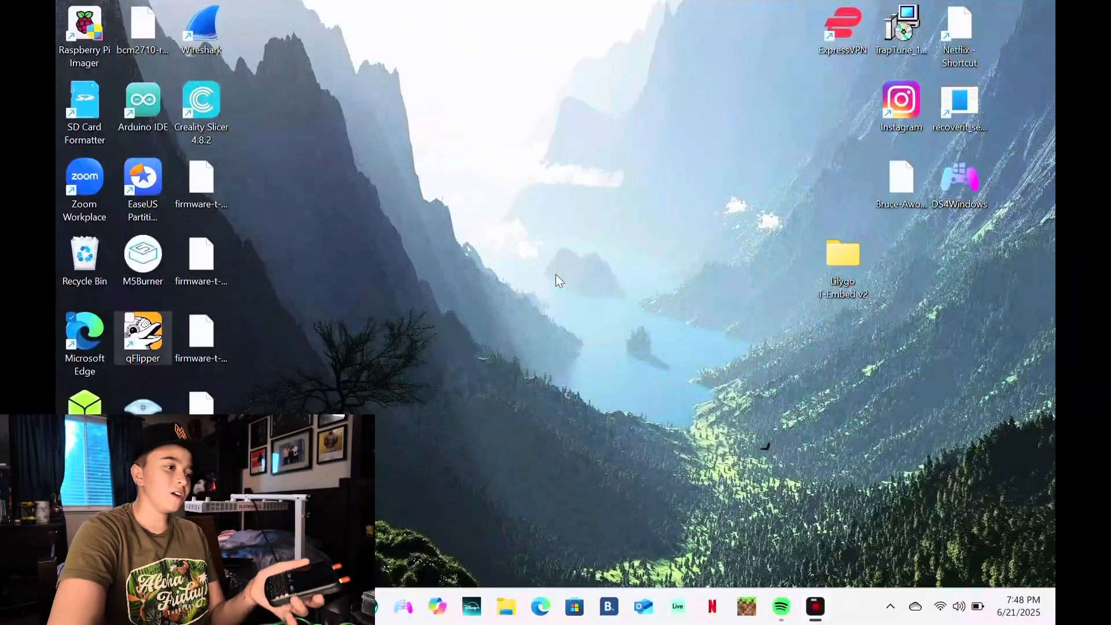
# Search Bing for 'meshtastic web flash' in Microsoft Edge.
pyautogui.click(541, 607)
pyautogui.write('m')
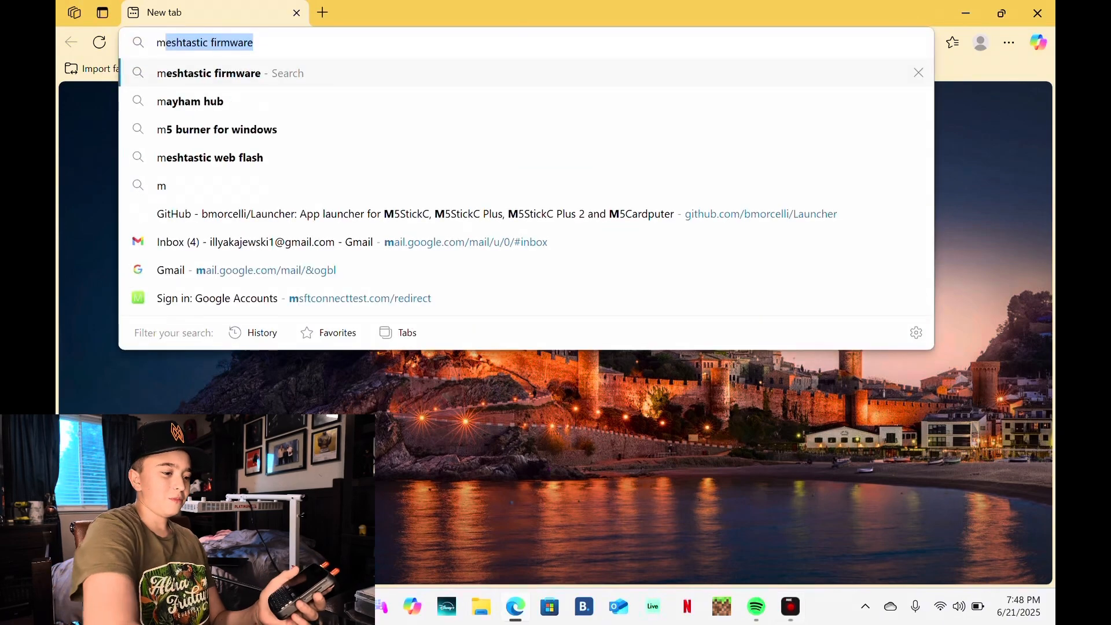
pyautogui.click(209, 158)
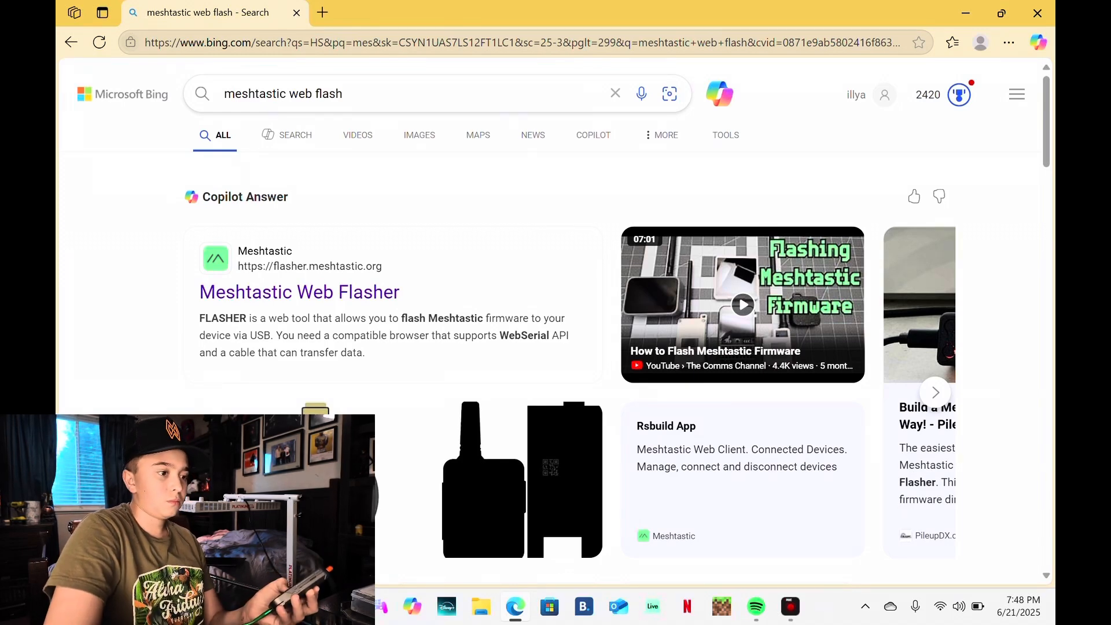
# In Meshtastic Web Flasher choose LILYGO T-Deck with firmware 2.6.11 Beta and start Erase Flash and Install.
pyautogui.click(298, 292)
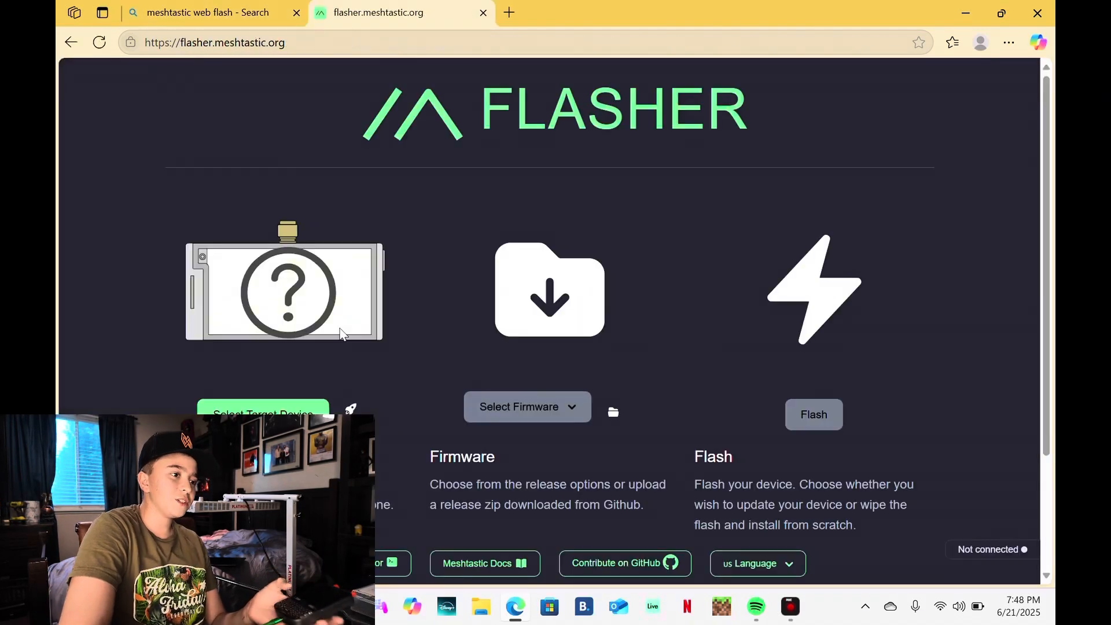
pyautogui.click(263, 413)
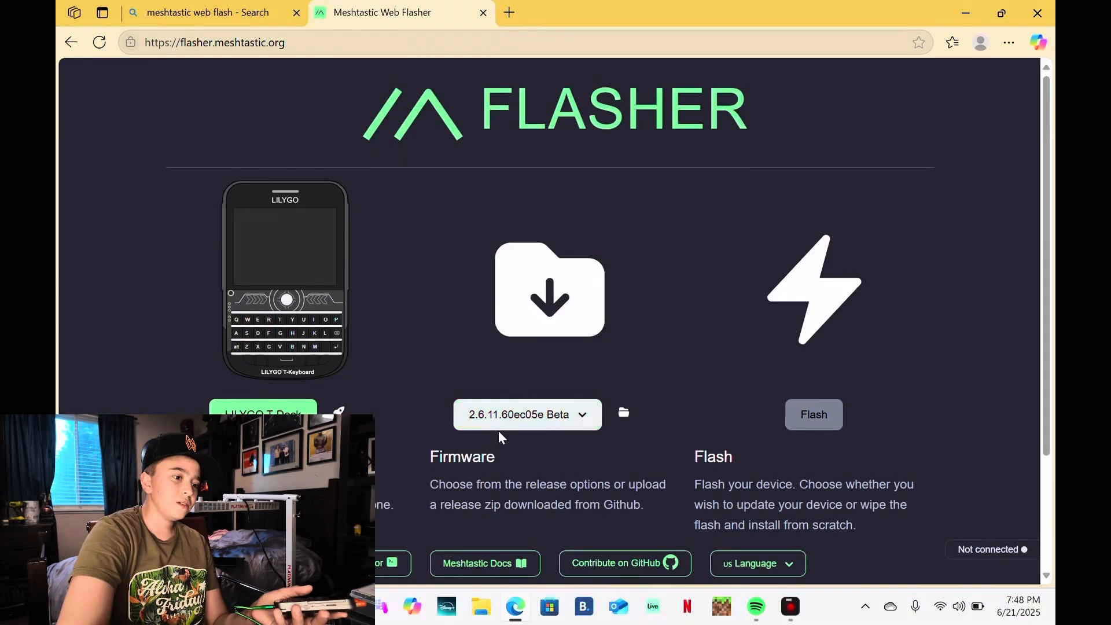
pyautogui.click(527, 415)
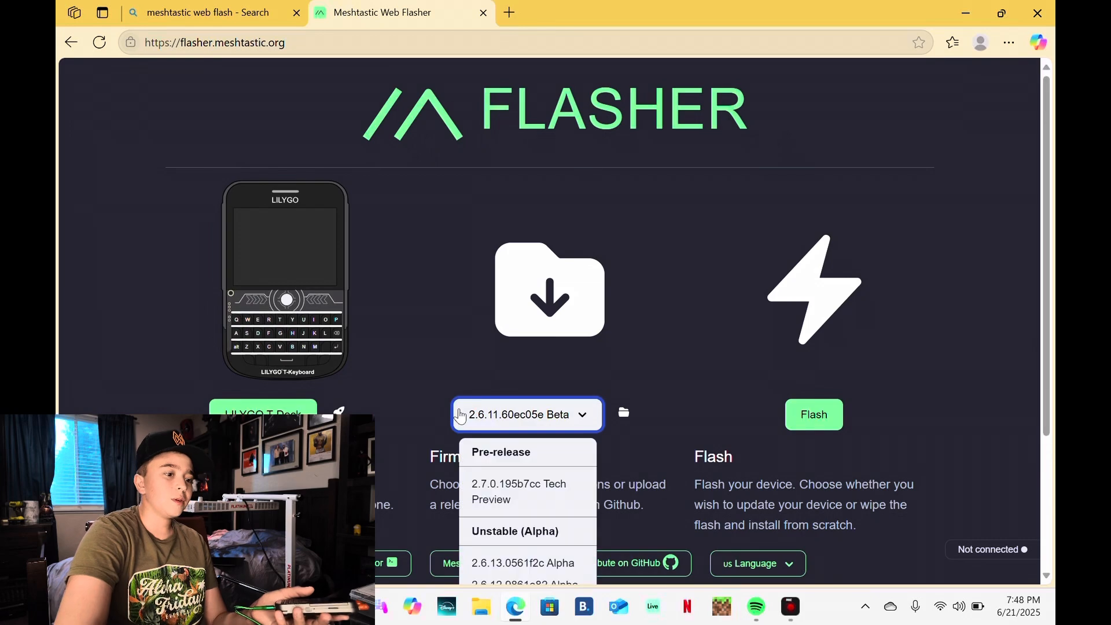
pyautogui.scroll(-3)
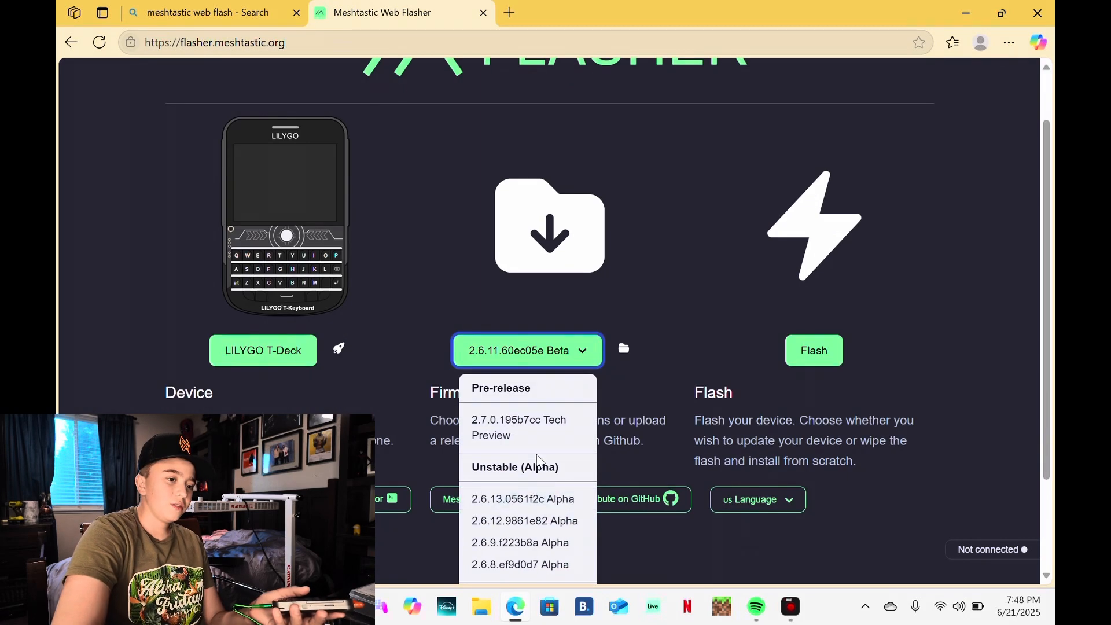
pyautogui.click(519, 427)
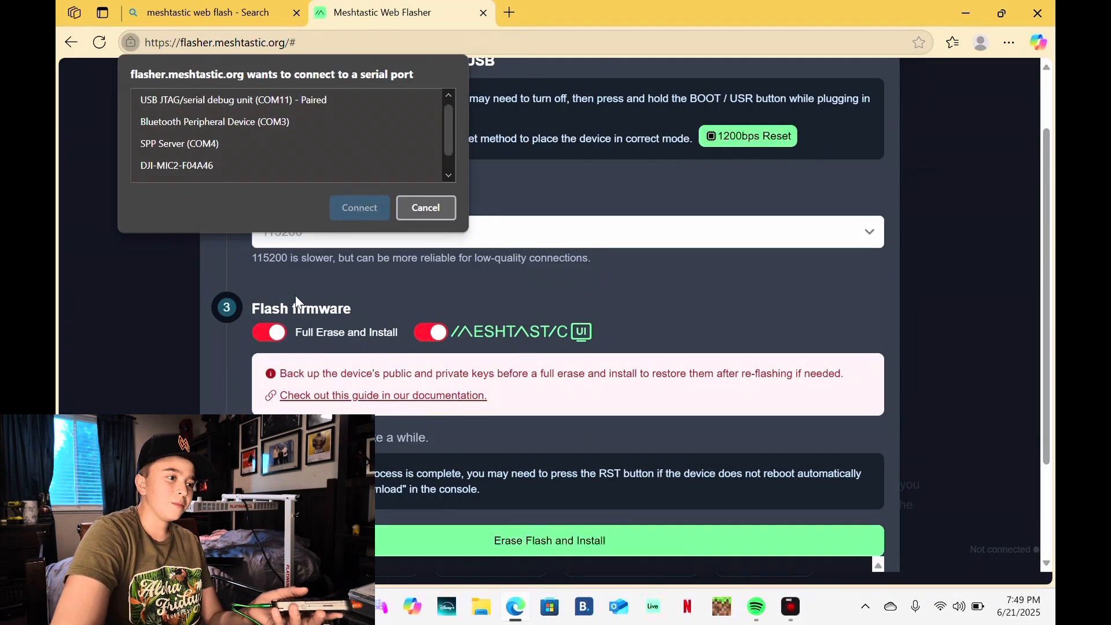
# Connect the USB JTAG/serial debug unit (COM11) so the full erase and install begins.
pyautogui.click(233, 99)
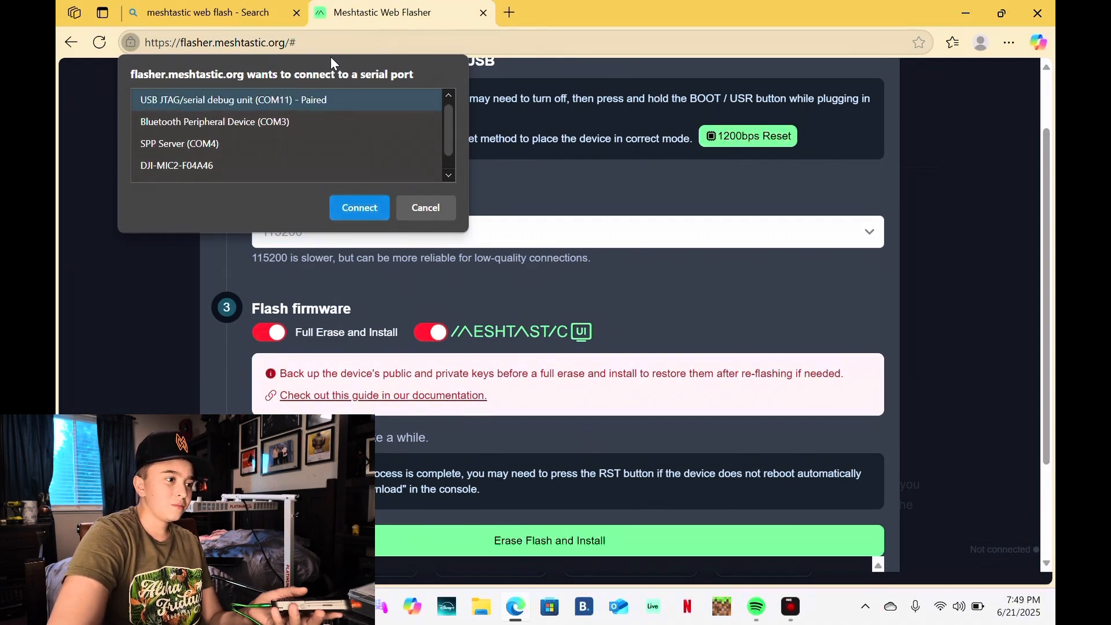
pyautogui.click(359, 207)
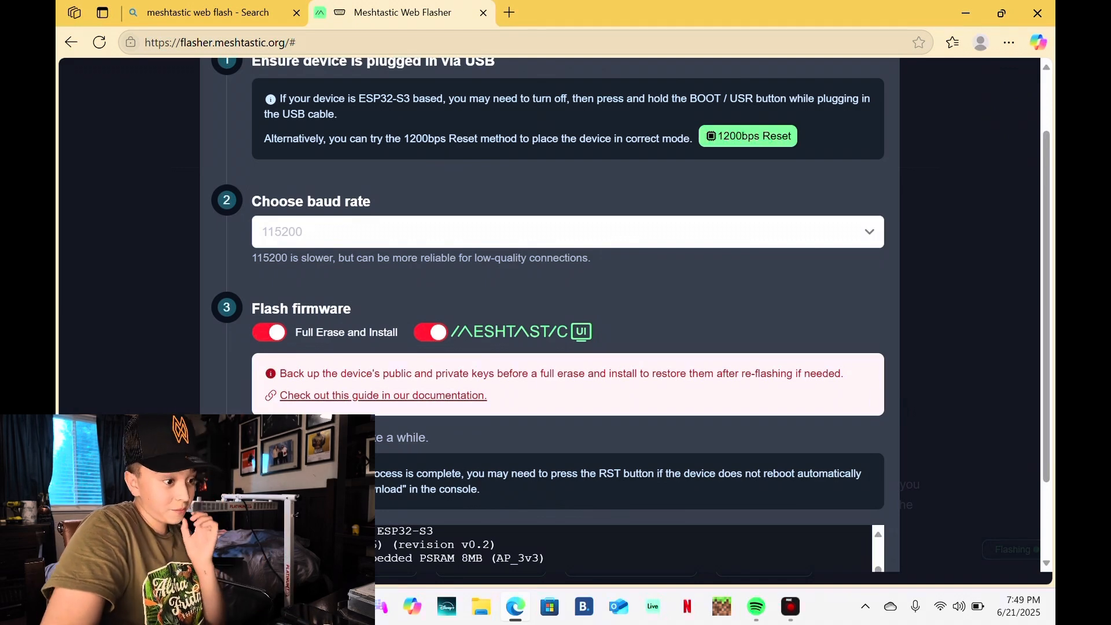
pyautogui.scroll(-3)
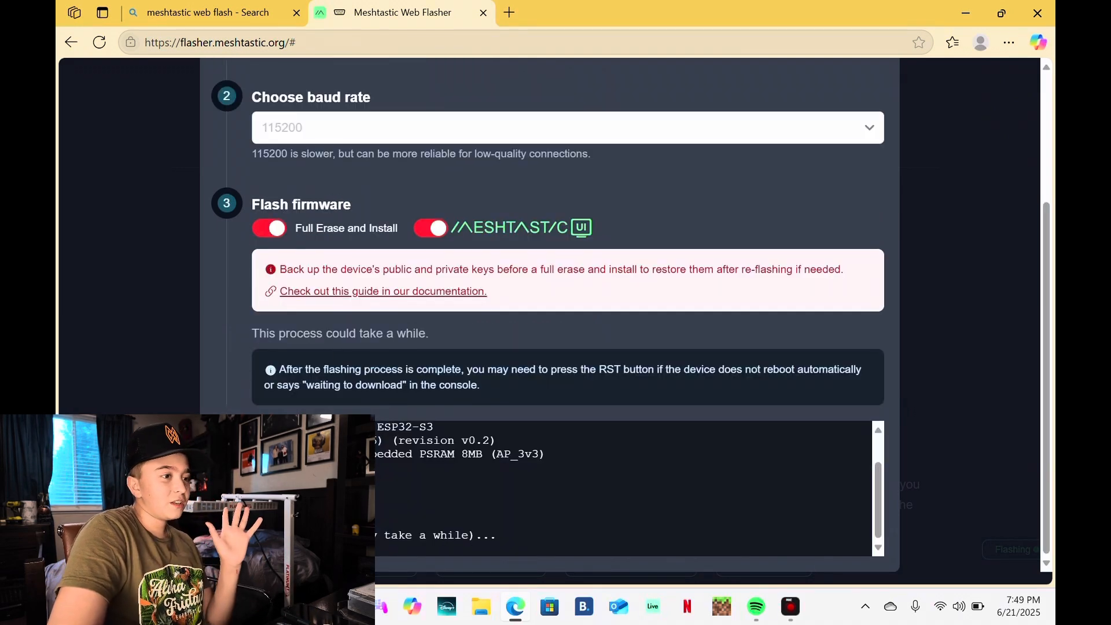
# Reopen the Meshtastic Web client in a new tab from the browsing history.
pyautogui.click(509, 12)
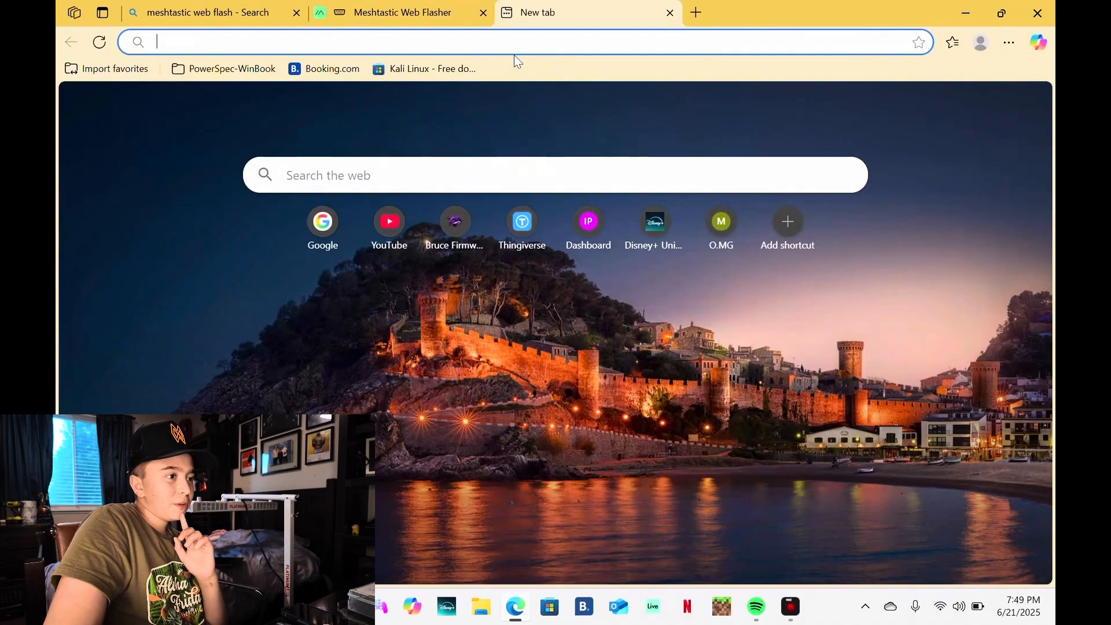
pyautogui.click(1008, 43)
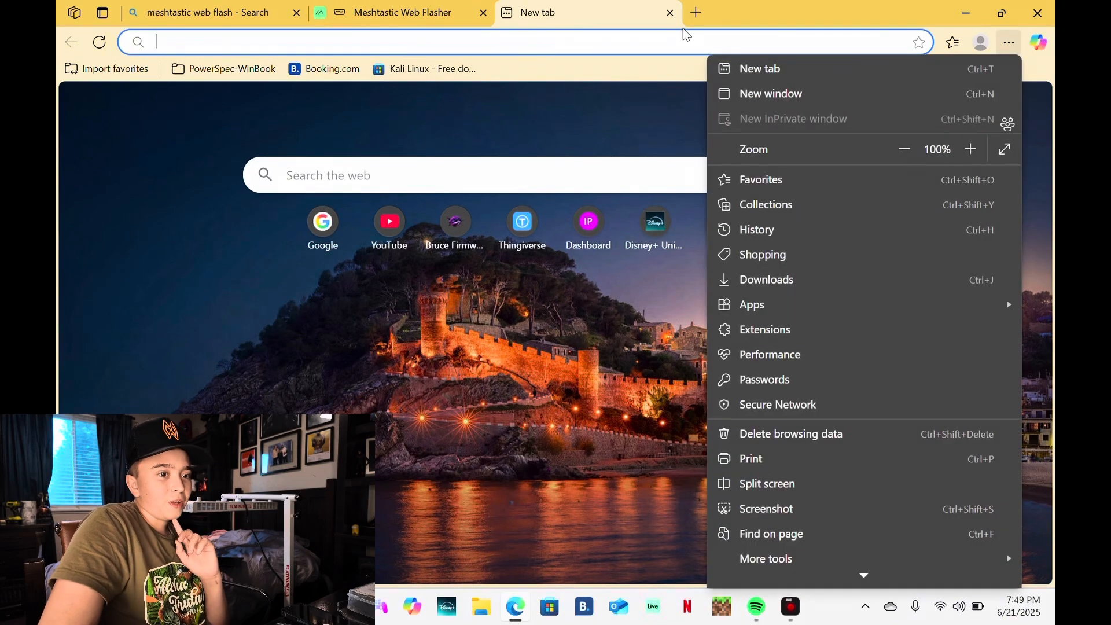
pyautogui.moveTo(756, 229)
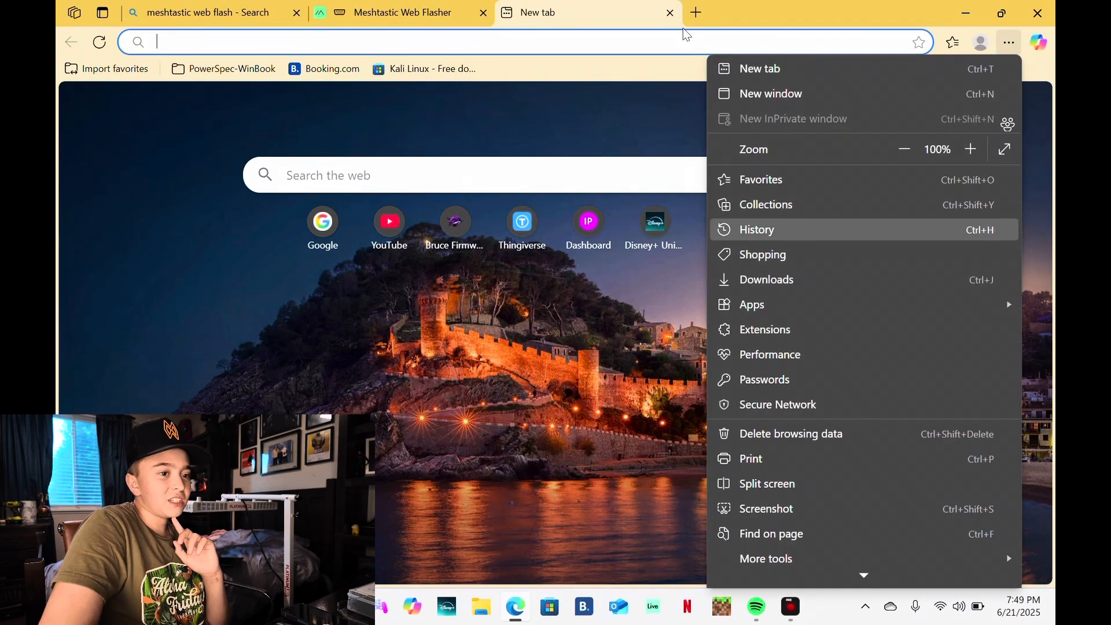
pyautogui.click(756, 229)
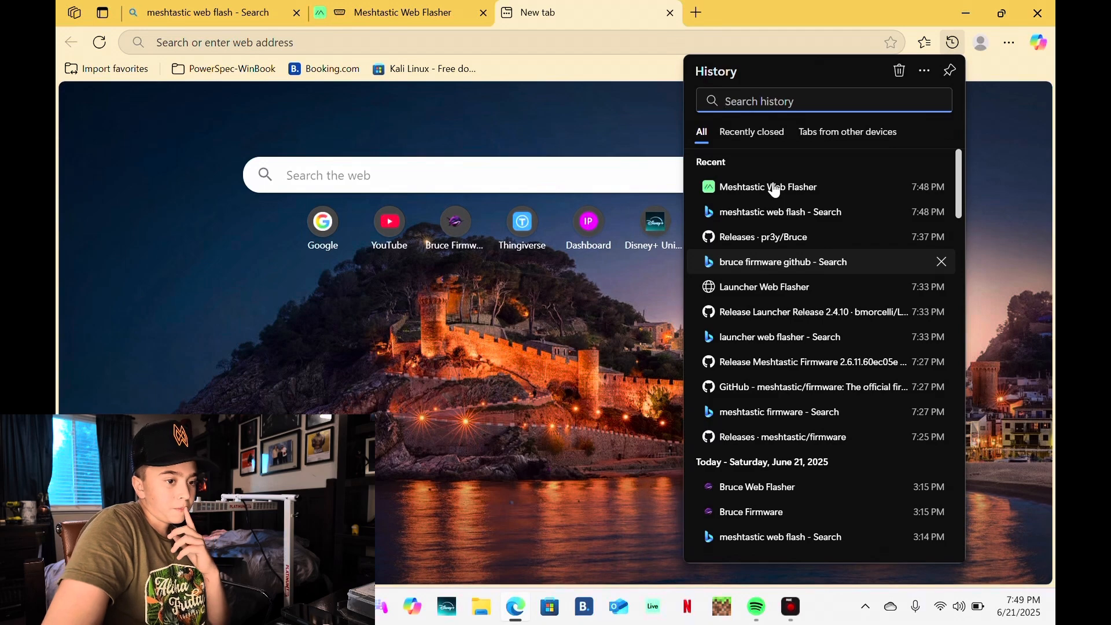
pyautogui.scroll(-3)
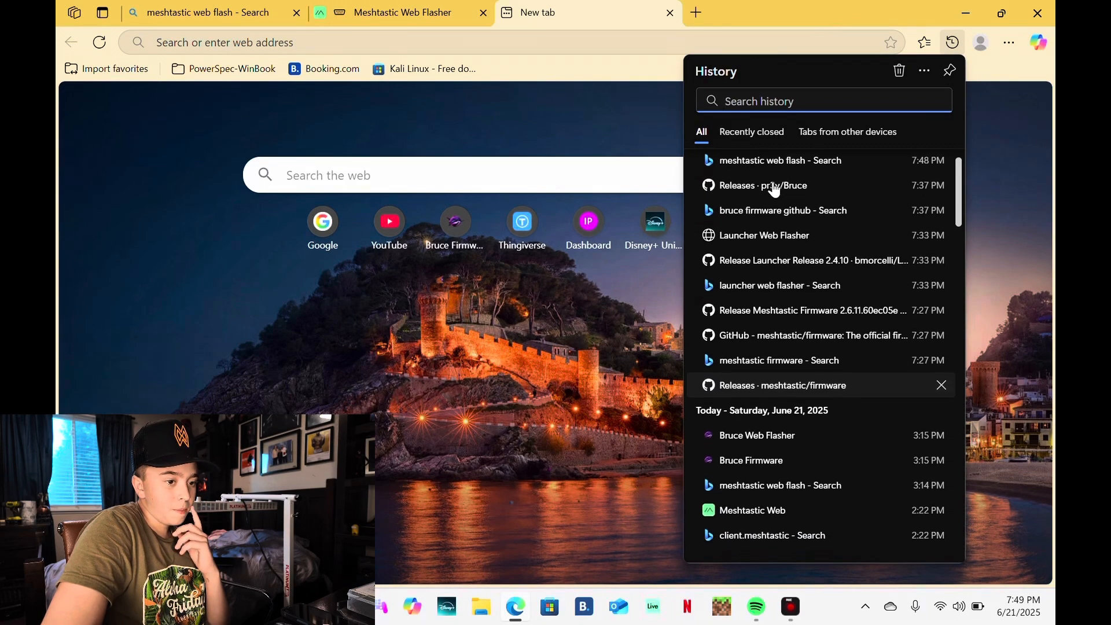
pyautogui.scroll(-3)
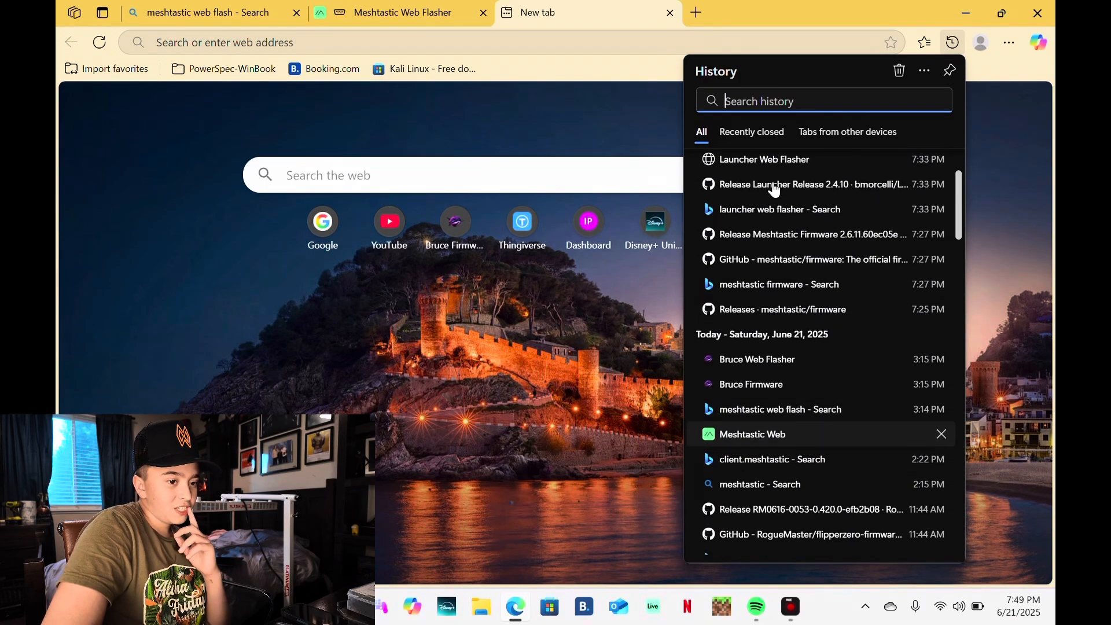
pyautogui.click(753, 435)
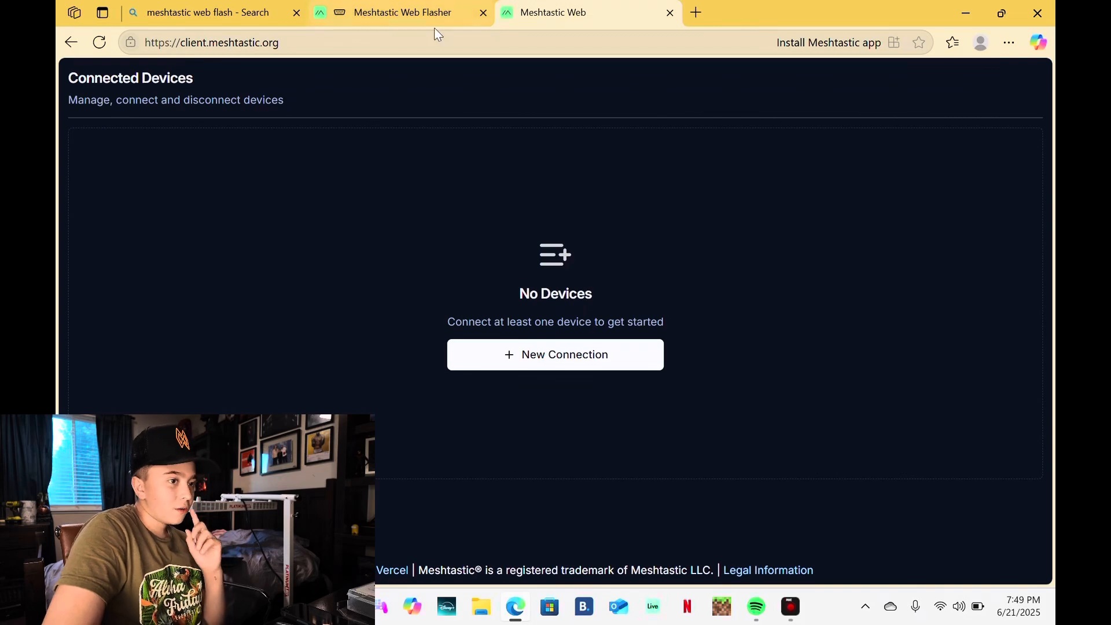
# After checking flash progress, connect Meshtastic Web to the flashed T-Deck node over Serial.
pyautogui.click(401, 12)
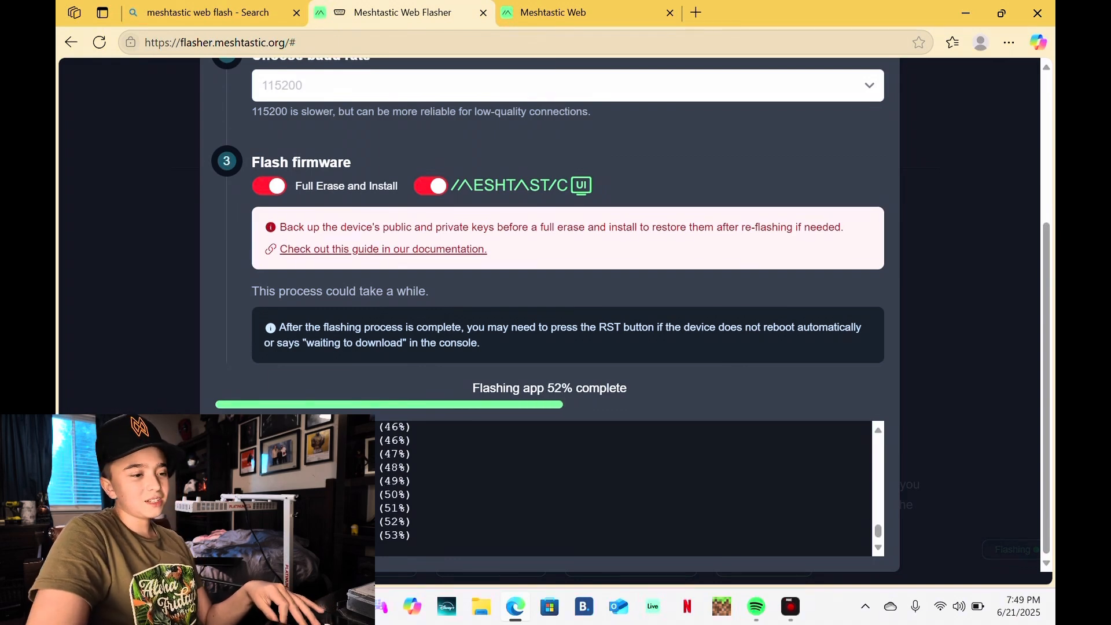
pyautogui.click(553, 11)
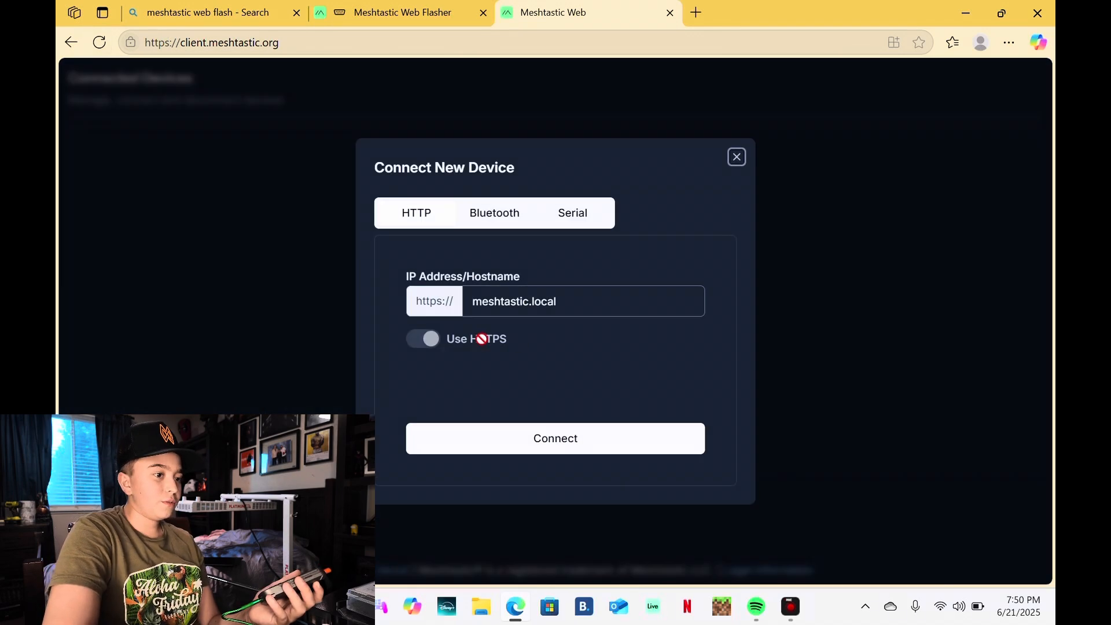
pyautogui.click(555, 437)
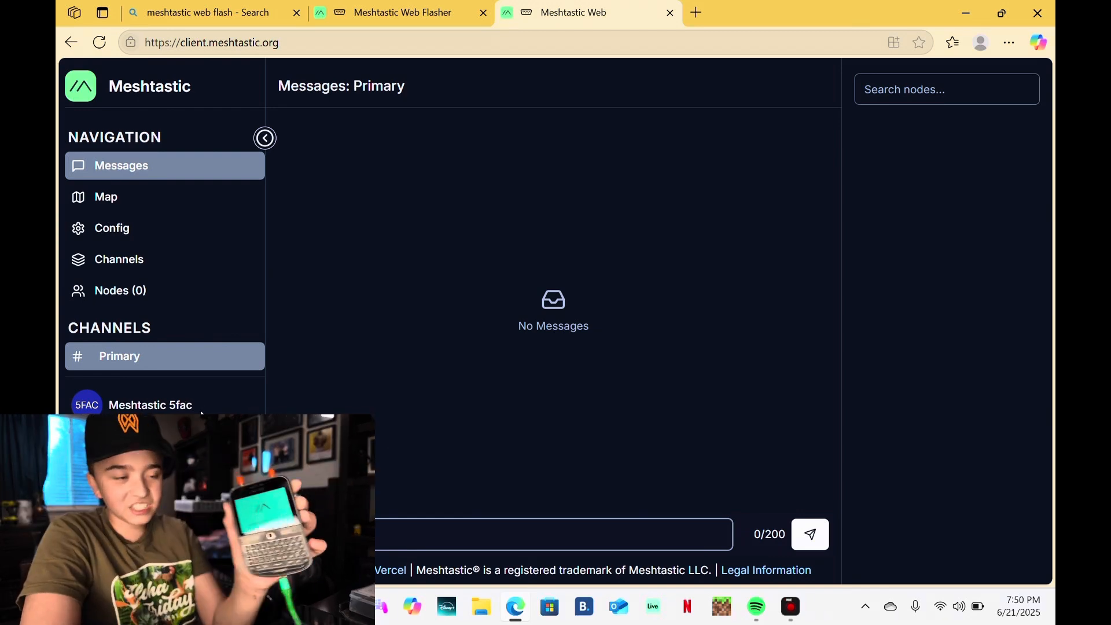
# Set the node's LoRa region to US in Config and save the radio configuration.
pyautogui.click(111, 228)
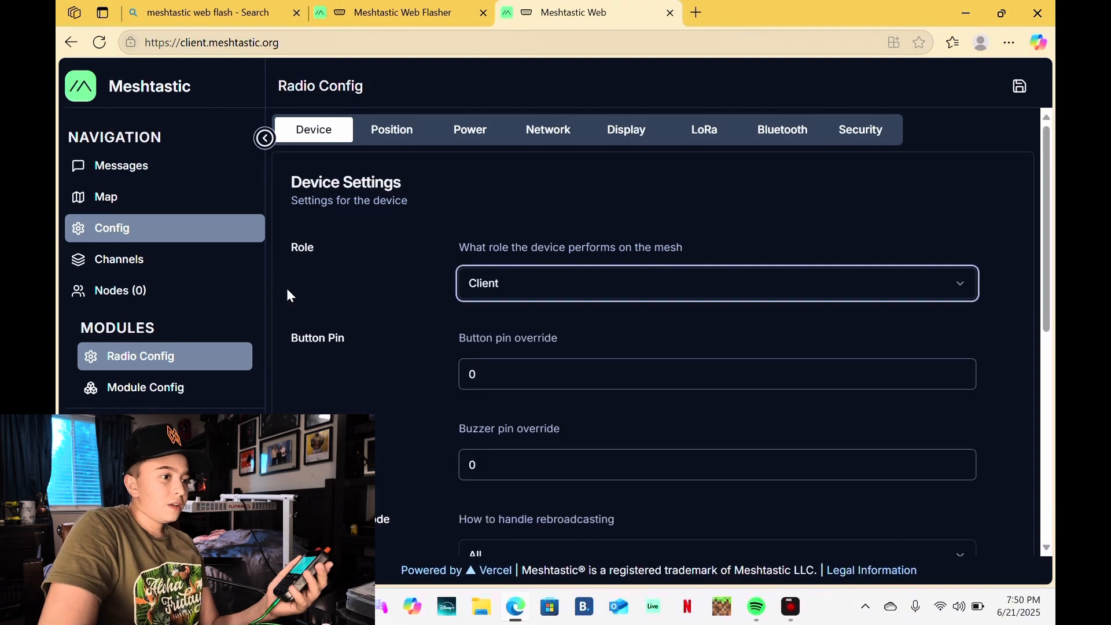
pyautogui.click(704, 128)
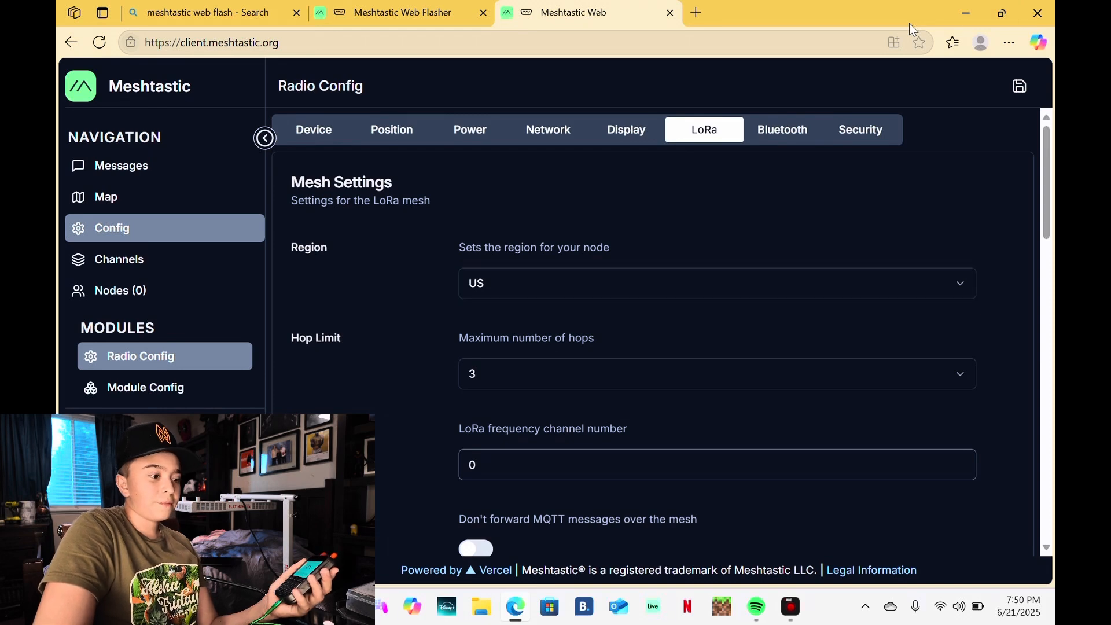
pyautogui.click(1019, 86)
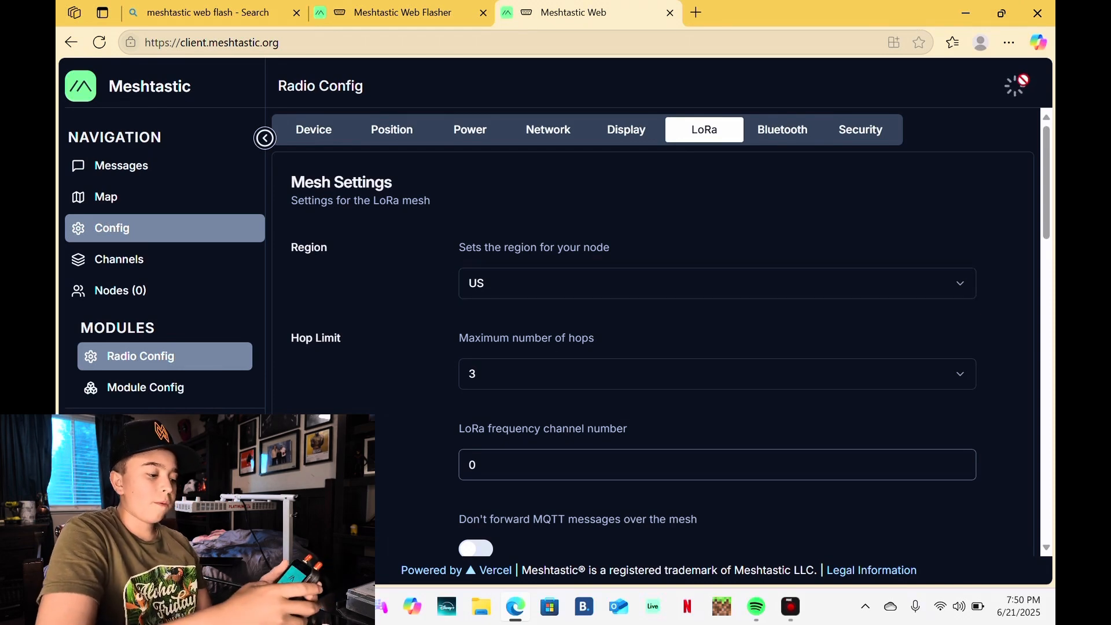